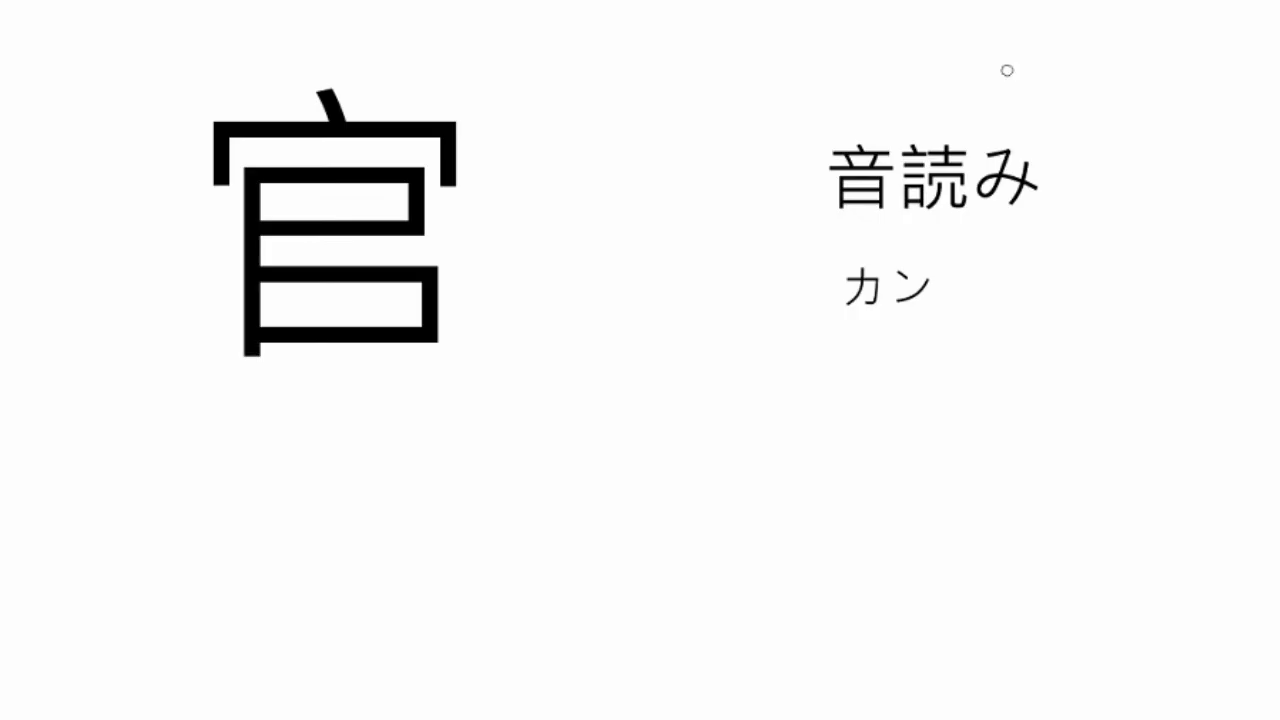
pyautogui.moveTo(400, 412)
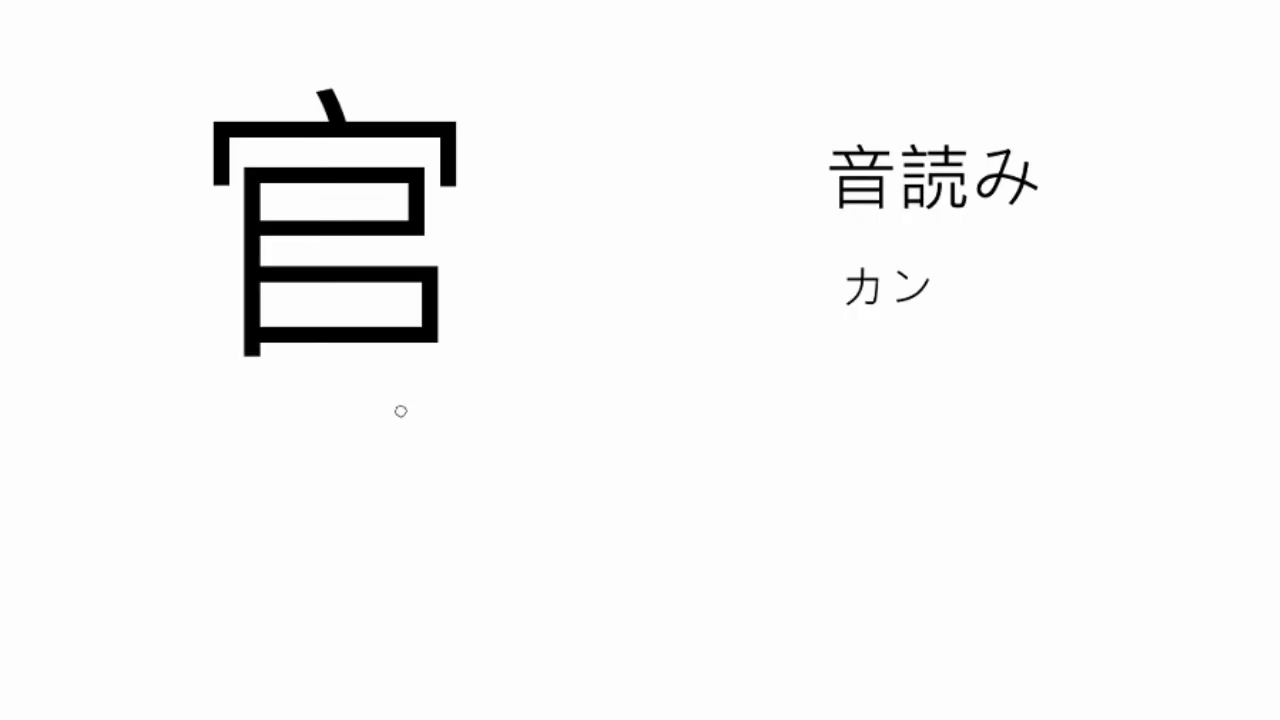
pyautogui.moveTo(391, 420)
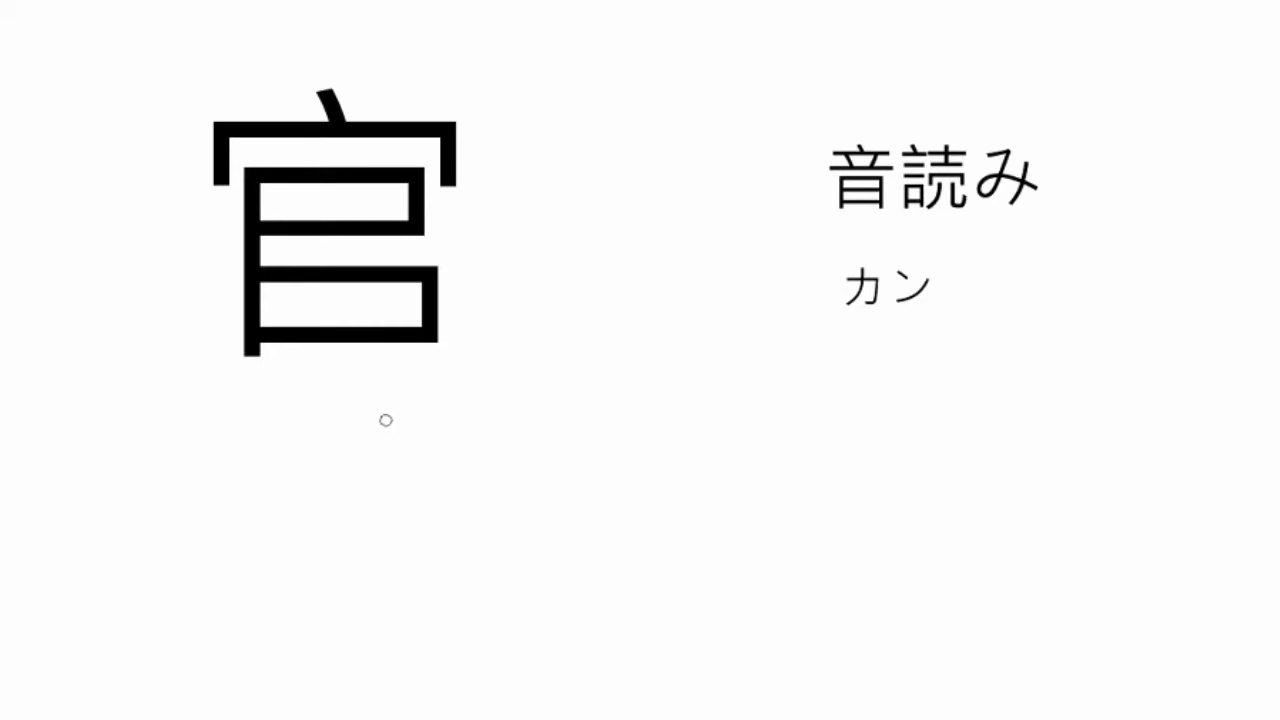
pyautogui.moveTo(418, 390)
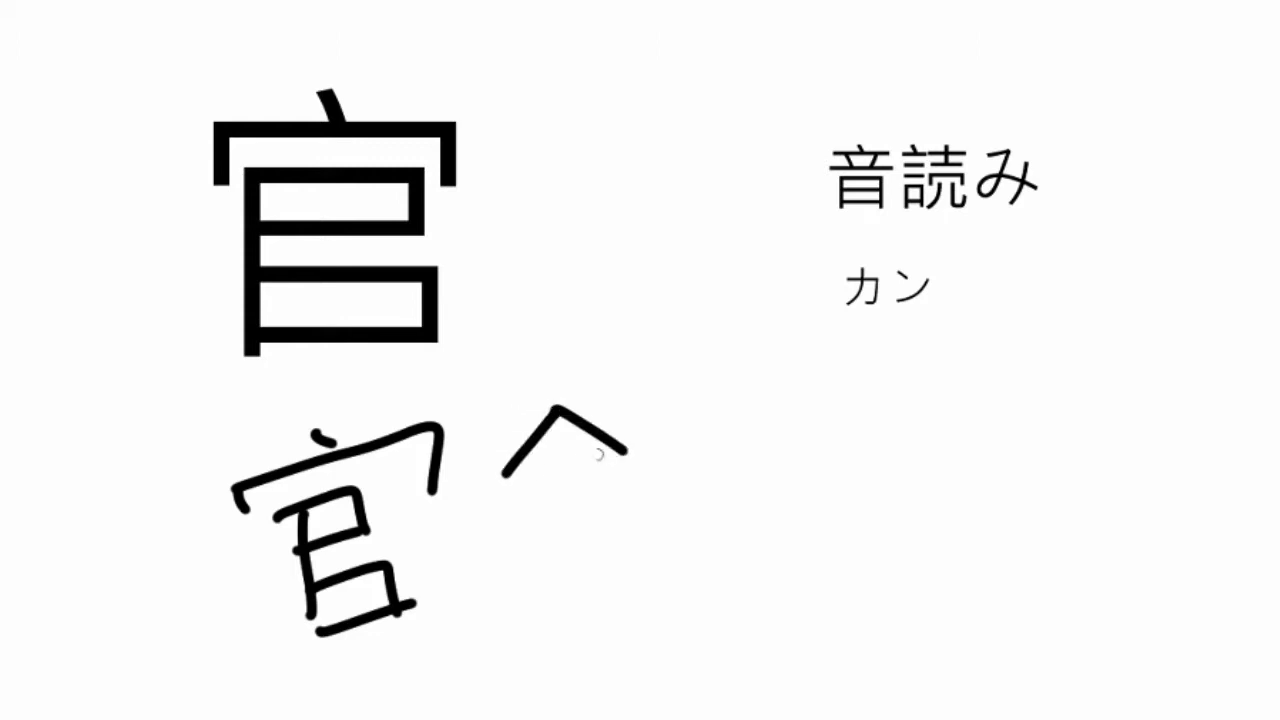
# Handwrite 官 with the pen beneath the large printed 官 kanji.
pyautogui.moveTo(500, 430); pyautogui.dragTo(560, 590)
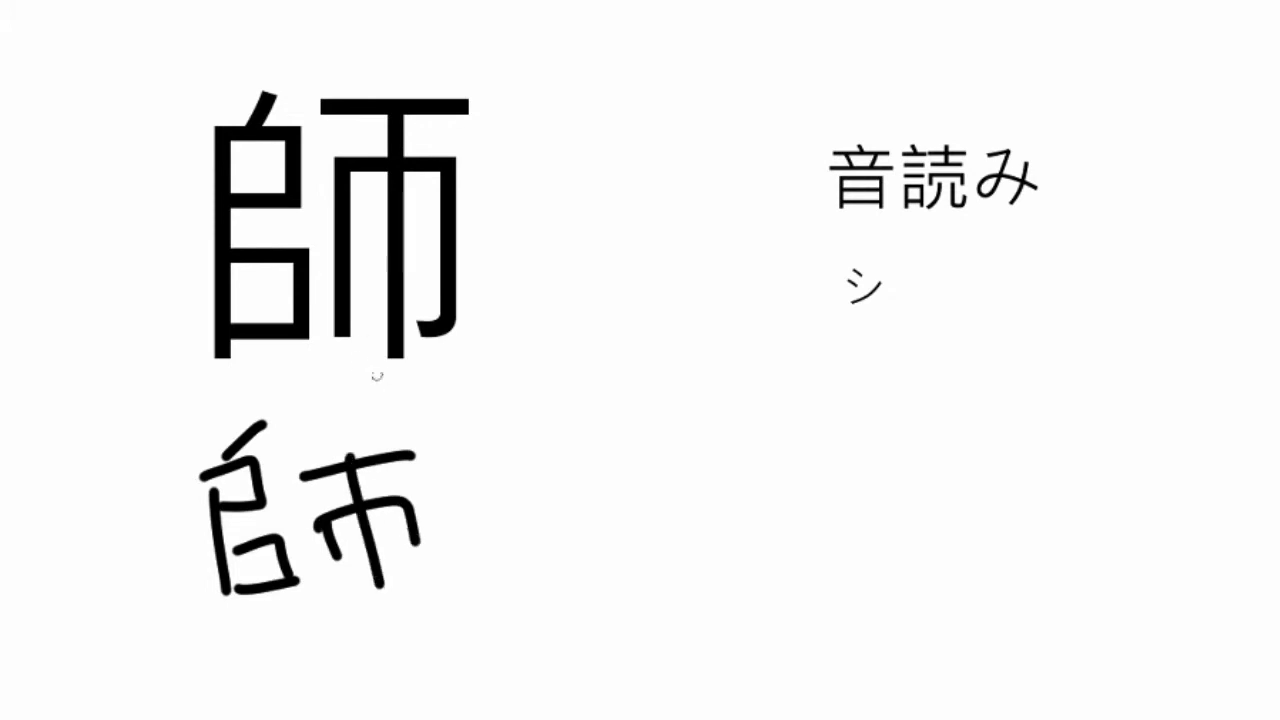
pyautogui.moveTo(410, 185)
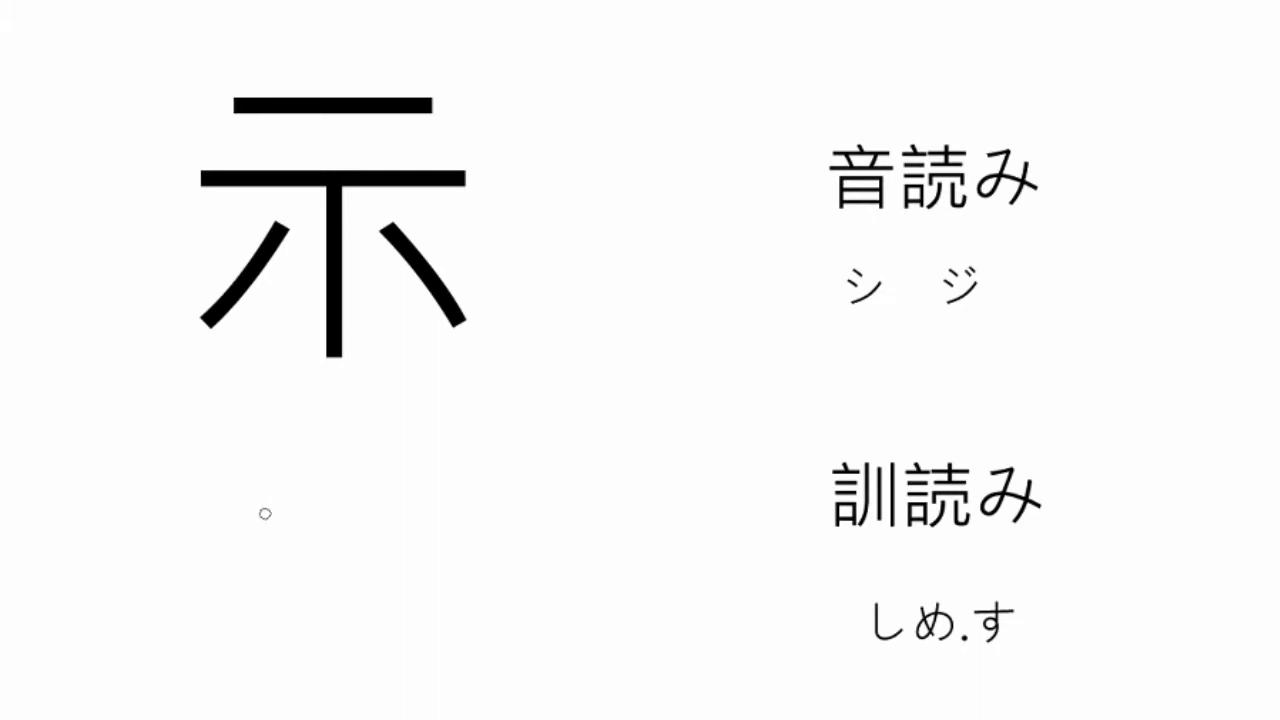
# Pen-draw a copy of 示 below the large 示 on its readings slide.
pyautogui.moveTo(265, 513); pyautogui.dragTo(290, 650)
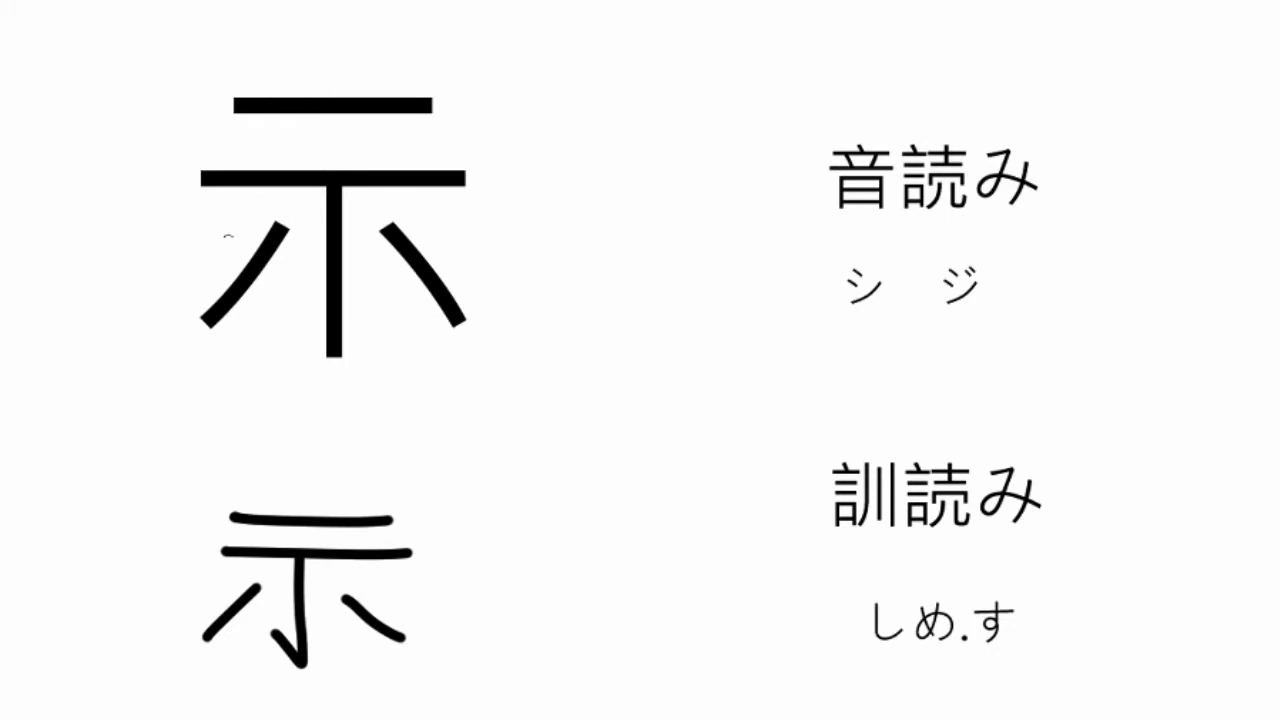
pyautogui.moveTo(304, 270)
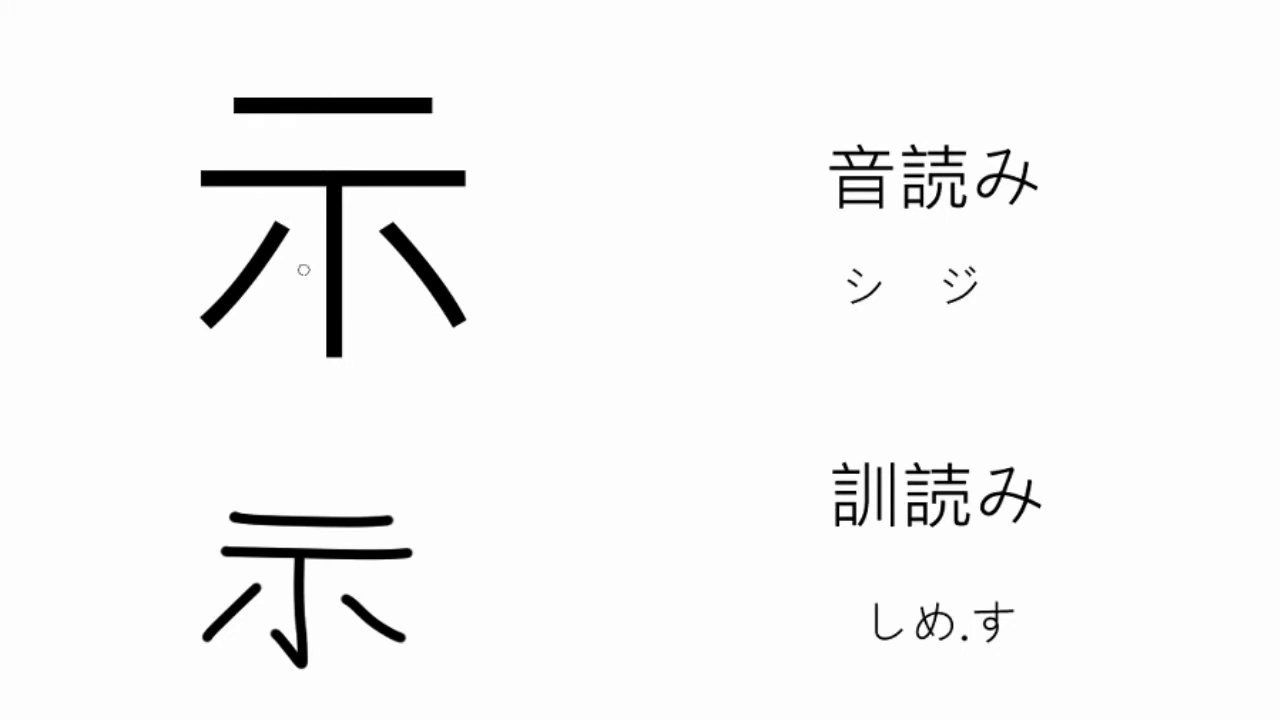
pyautogui.moveTo(249, 599)
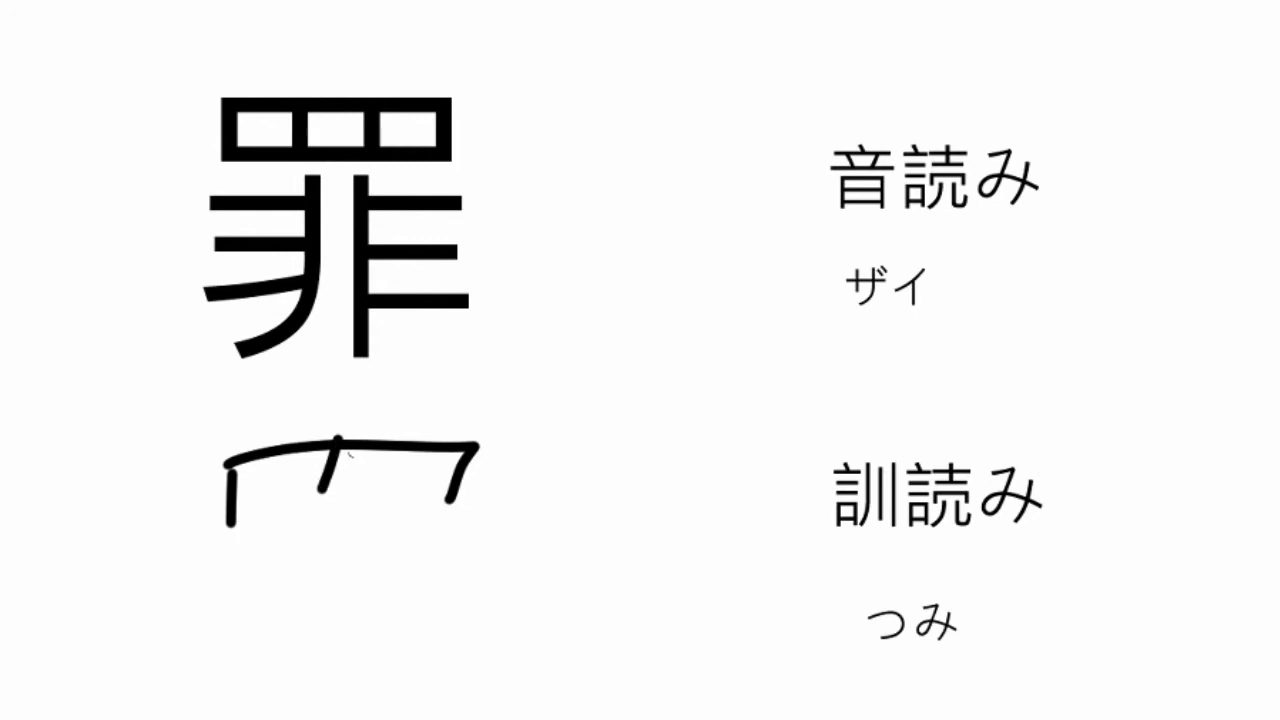
# Finish the handwritten 罪 strokes beneath the large 罪 kanji.
pyautogui.moveTo(220, 490); pyautogui.dragTo(470, 490)
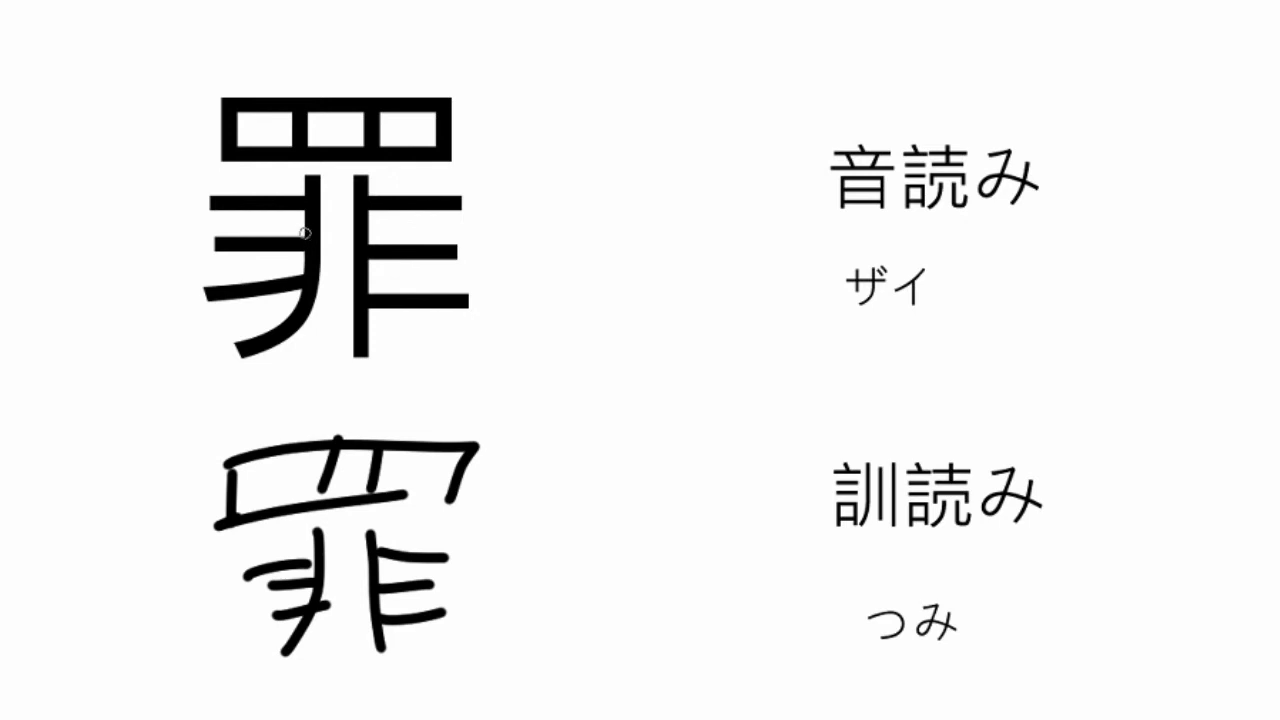
pyautogui.moveTo(502, 393)
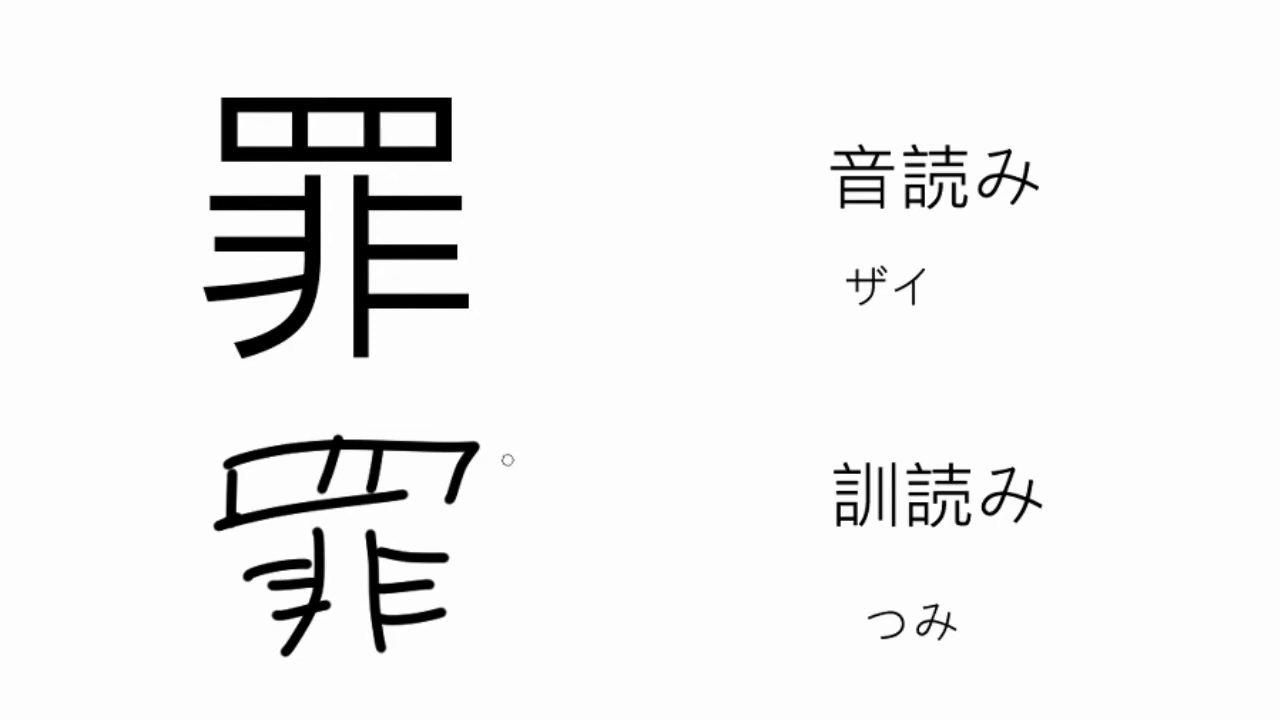
pyautogui.moveTo(530, 465); pyautogui.dragTo(650, 455)
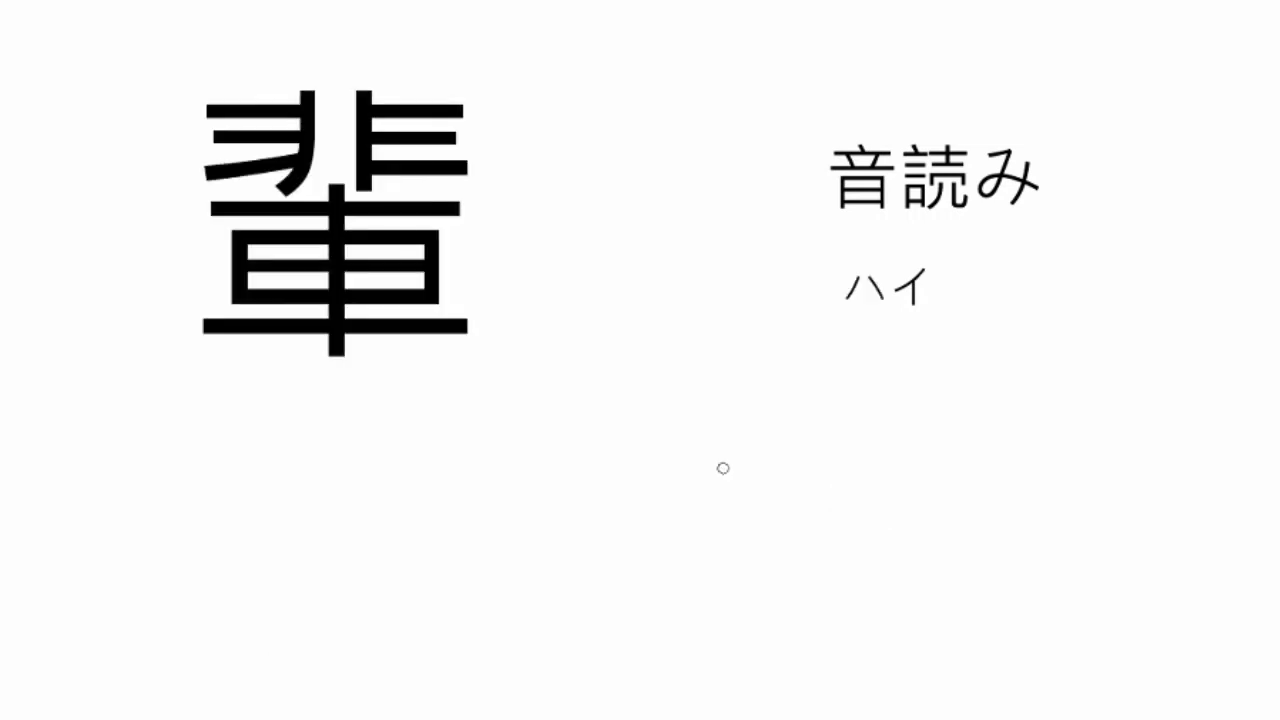
pyautogui.moveTo(247, 196)
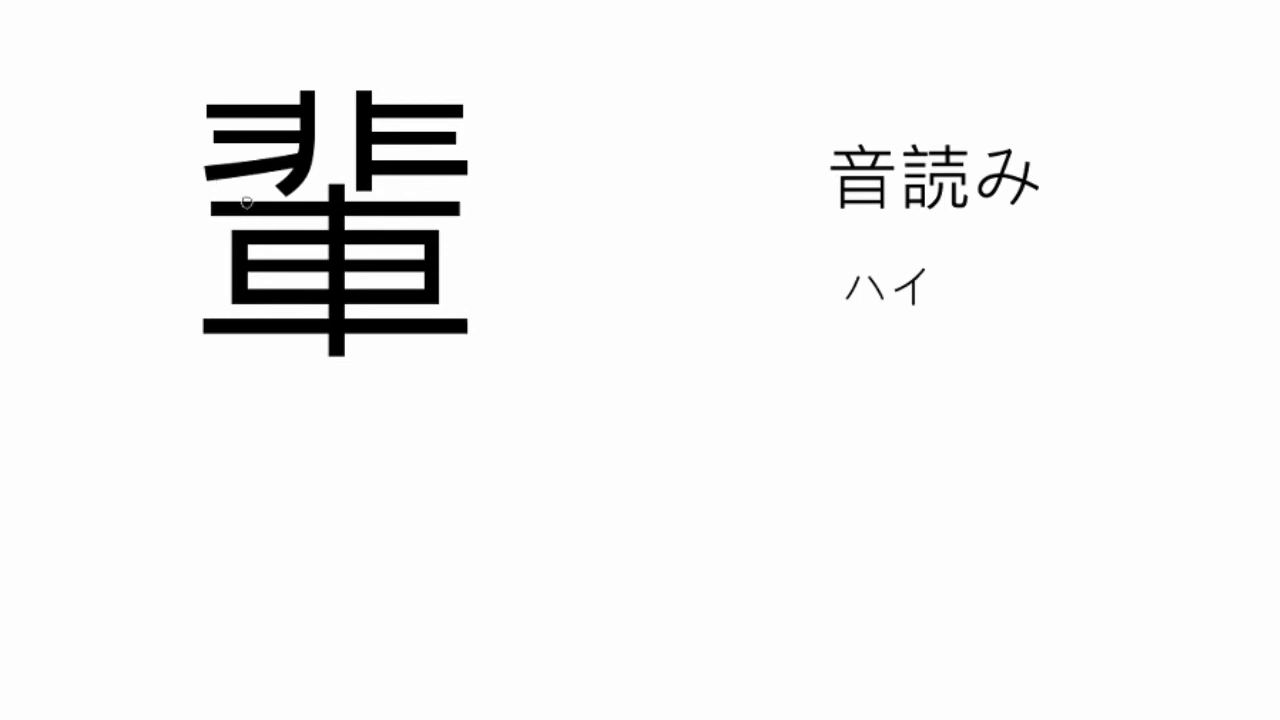
pyautogui.moveTo(211, 396)
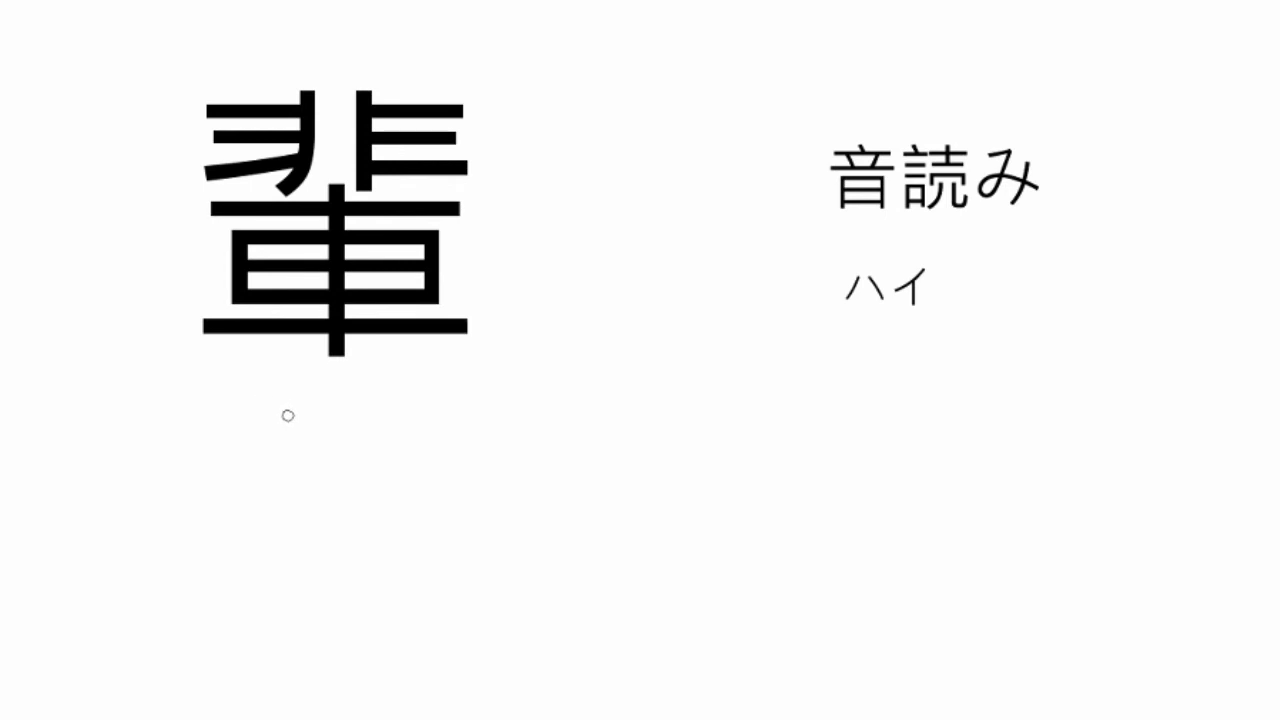
pyautogui.moveTo(294, 408)
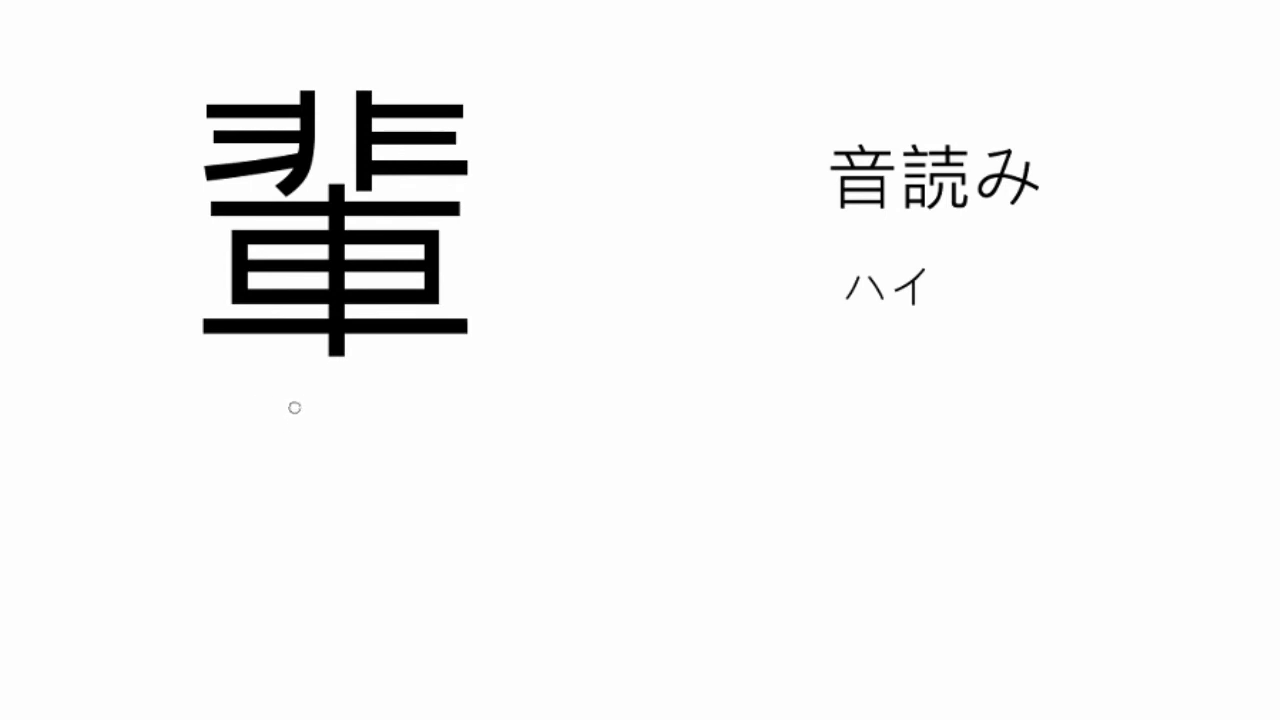